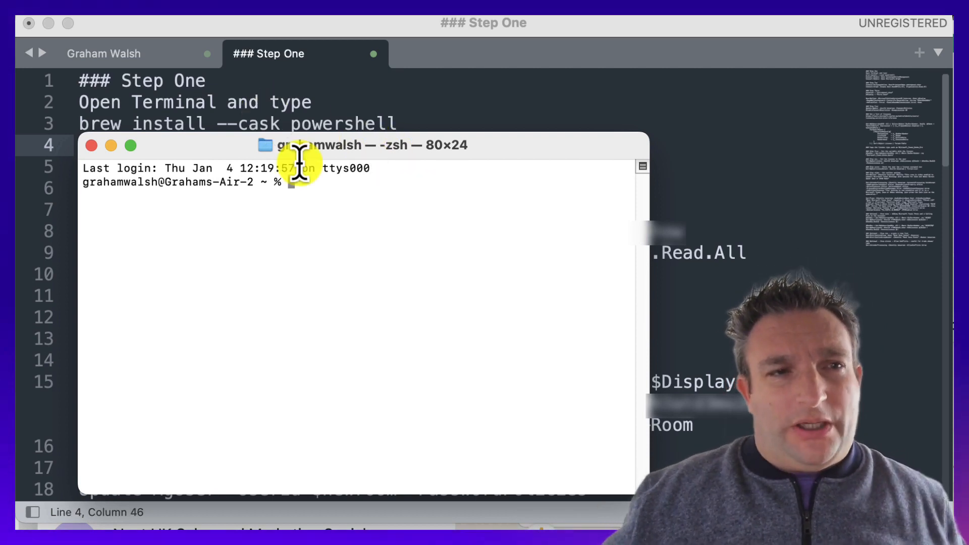
mouse_move(315, 259)
type("pwsh")
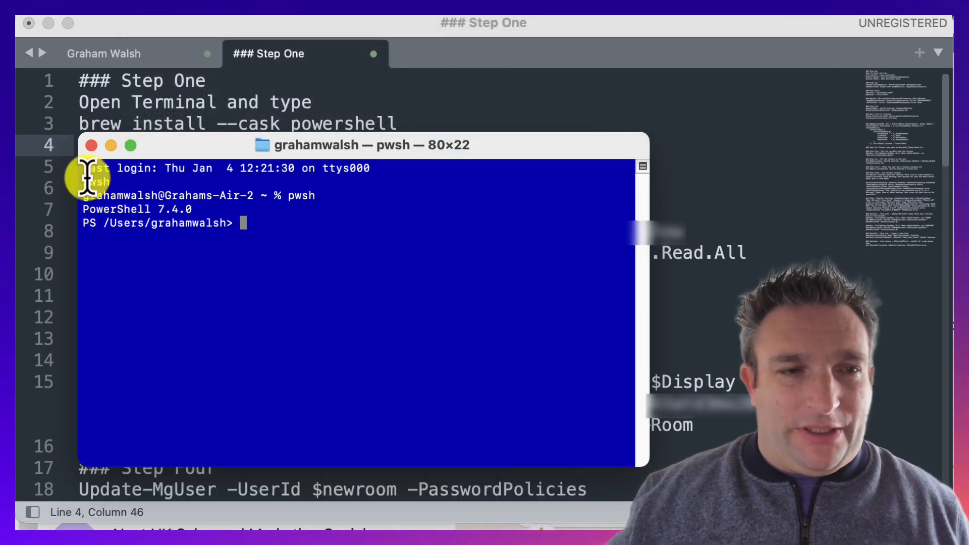
mouse_move(210, 197)
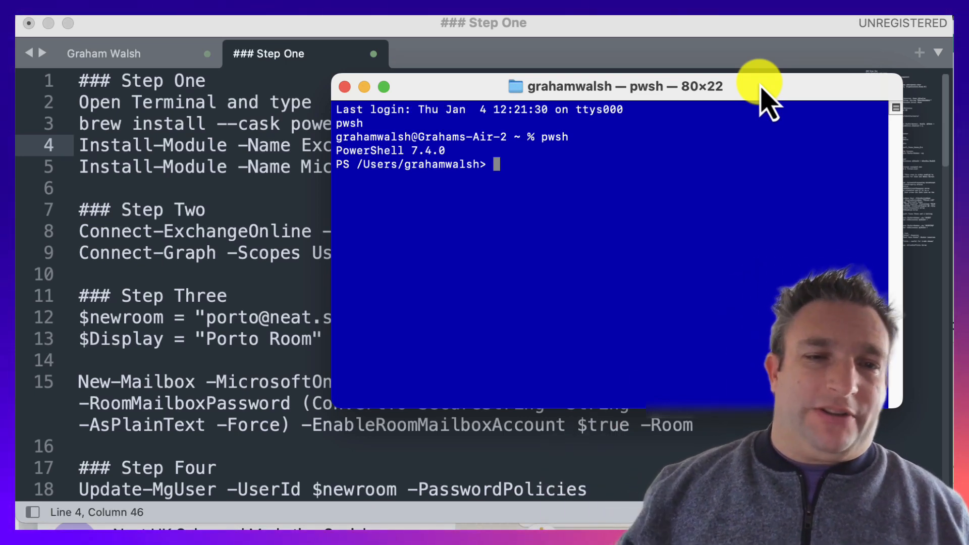
mouse_move(624, 96)
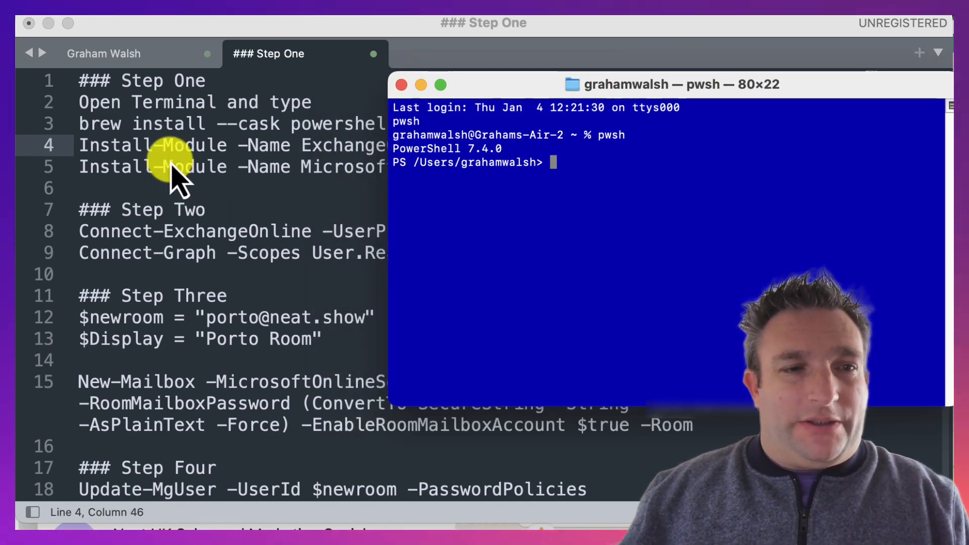
mouse_move(506, 99)
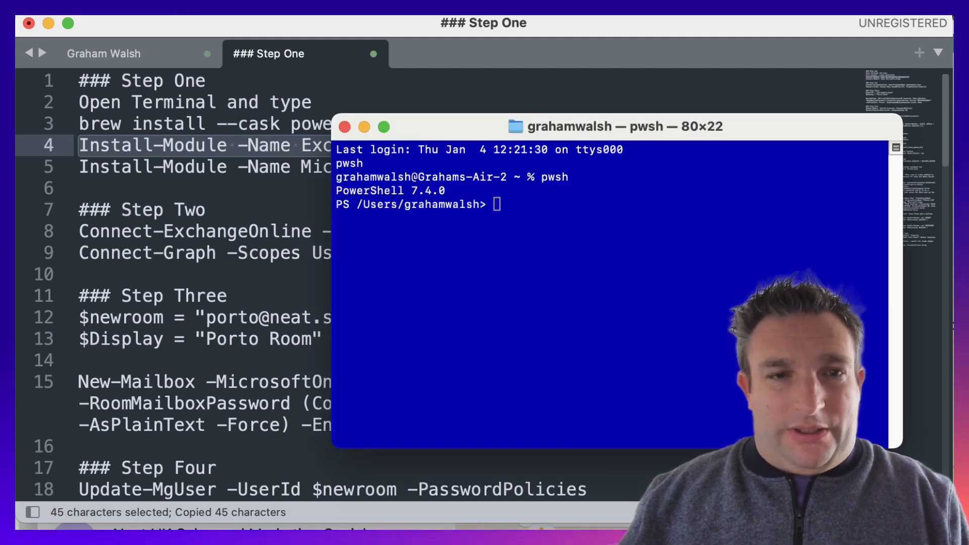
Run Install-Module -Name ExchangeOnlineManagement, then enter Connect-ExchangeOnline -UserPrincipalName
type("Install-Module -Name ExchangeOnlineManagement")
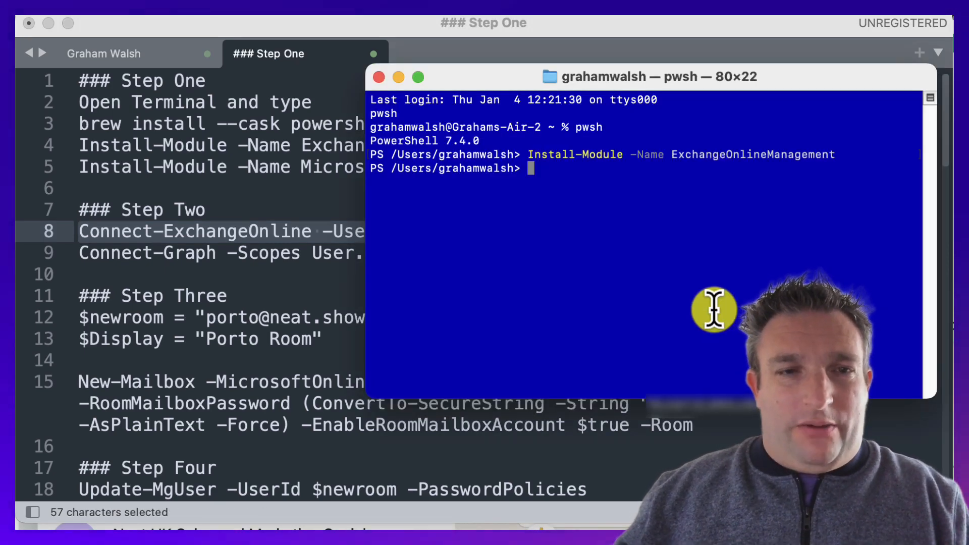
type("Connect-ExchangeOnline -UserPrincipalName")
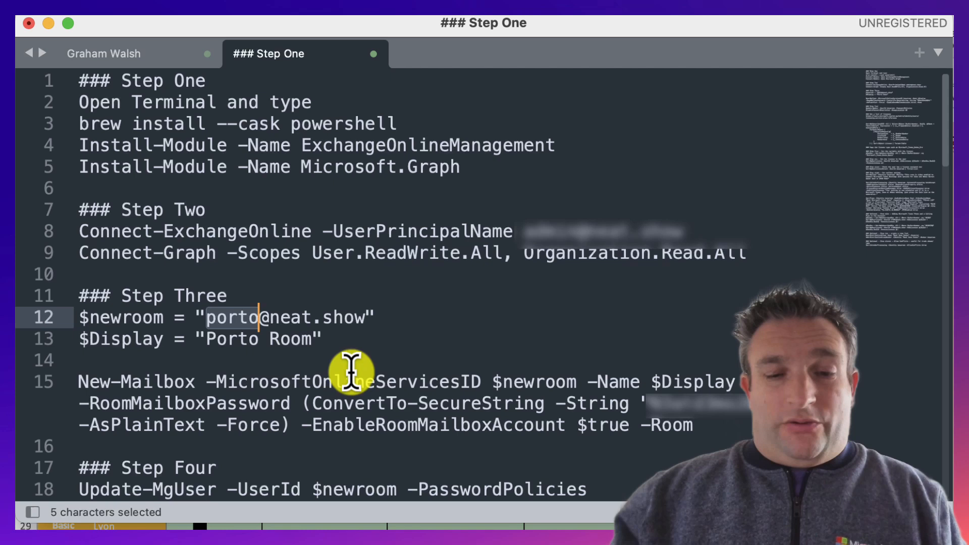
type("prague")
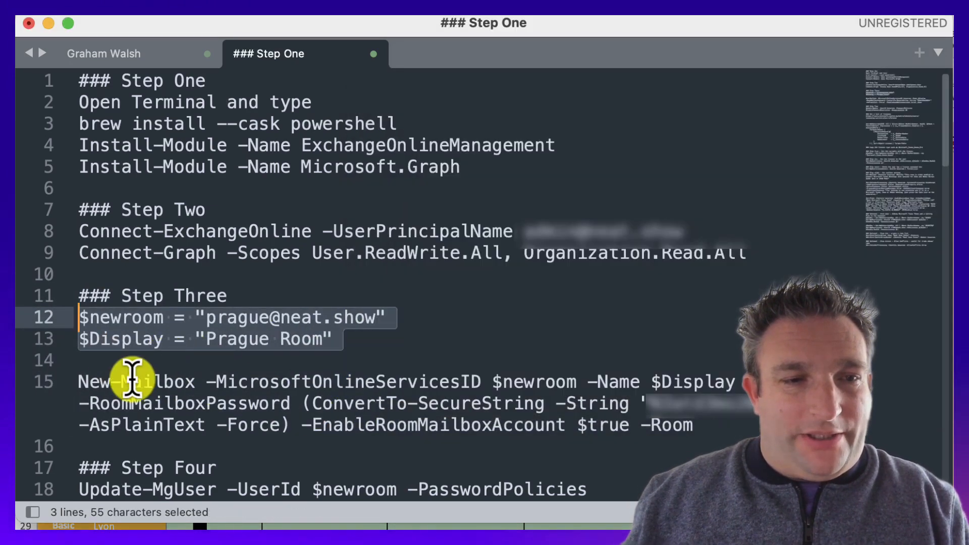
mouse_move(507, 381)
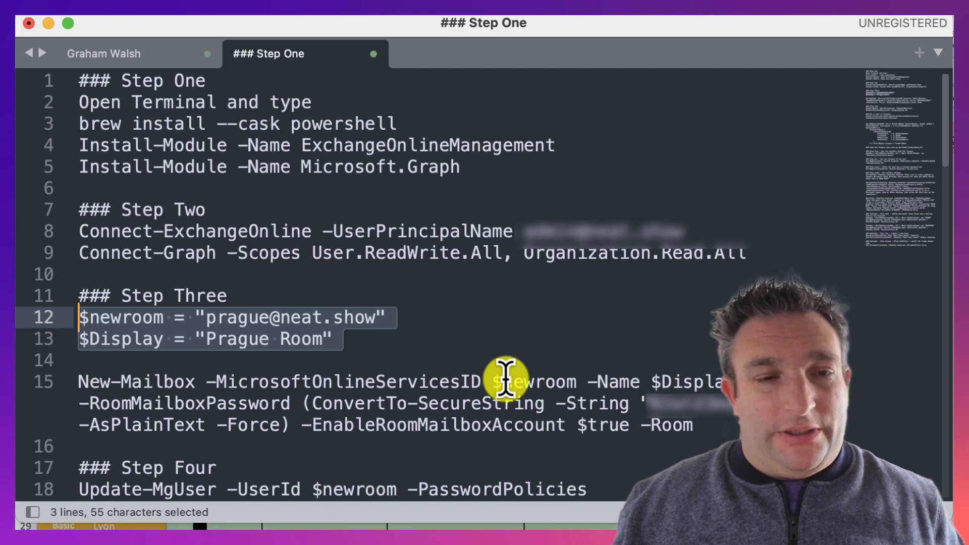
mouse_move(377, 420)
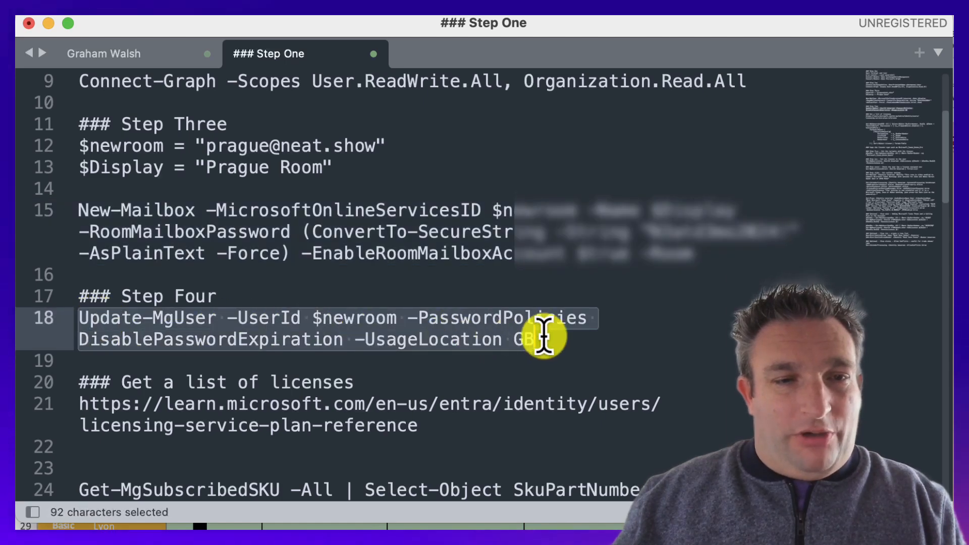
key("cmd+c")
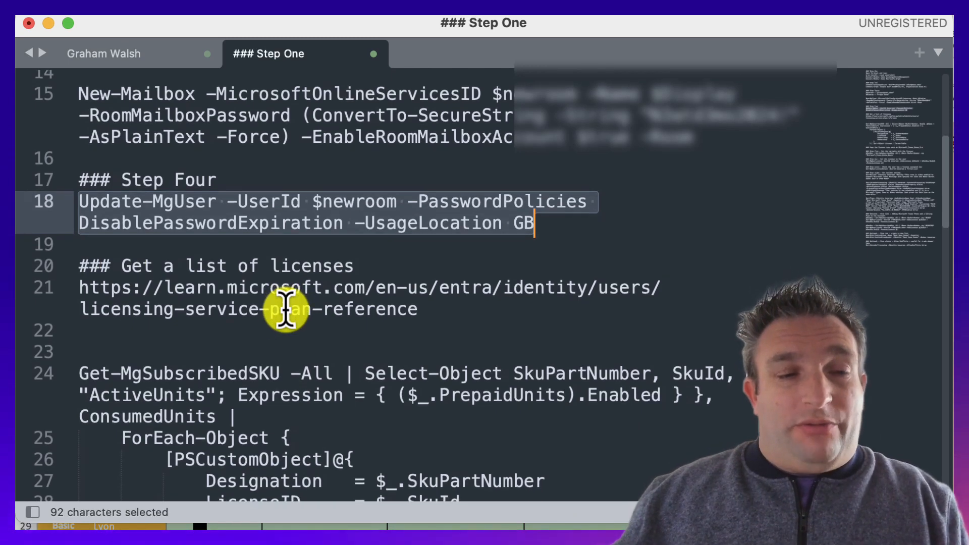
scroll("down", 3)
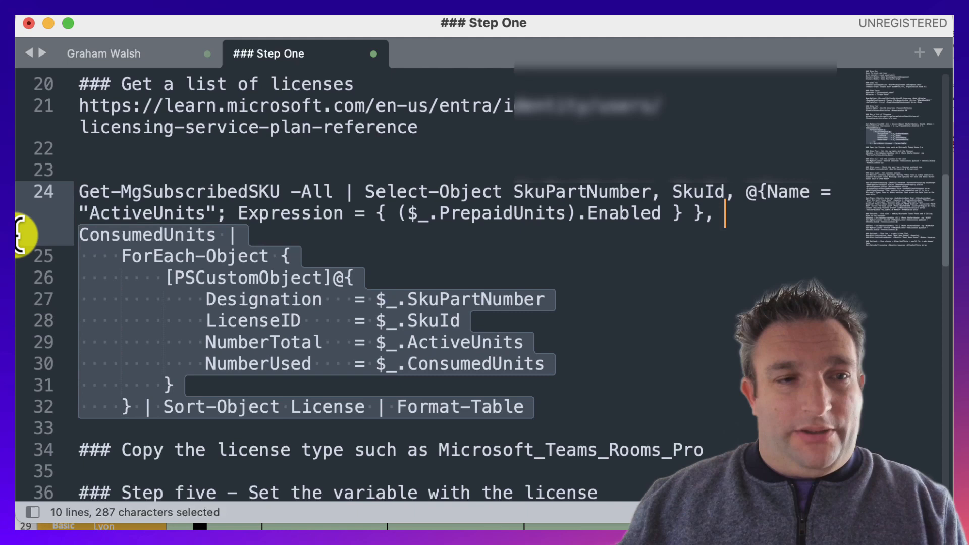
key("cmd+c")
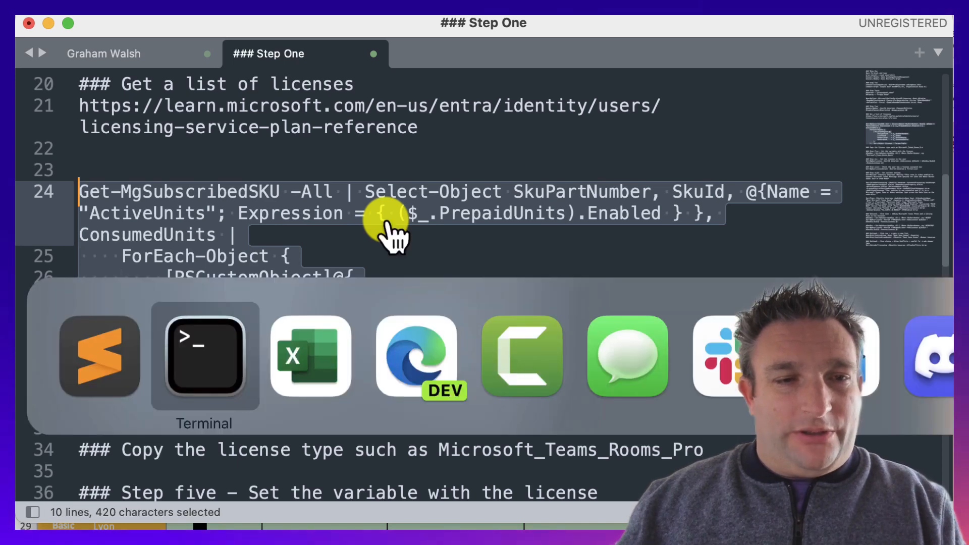
Run the license listing to show SKU IDs, total and NumberUsed, then copy the Teams Rooms SKU line
left_click(204, 357)
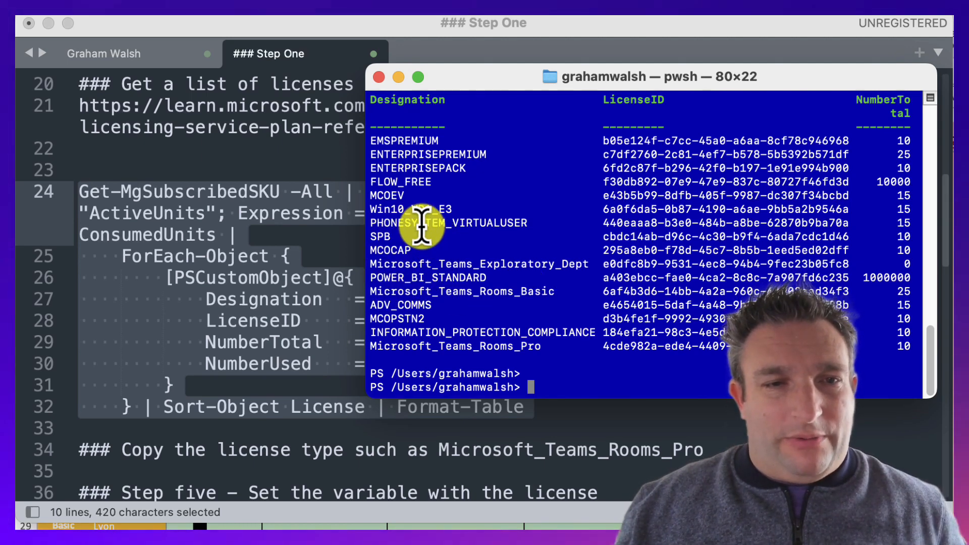
mouse_move(442, 331)
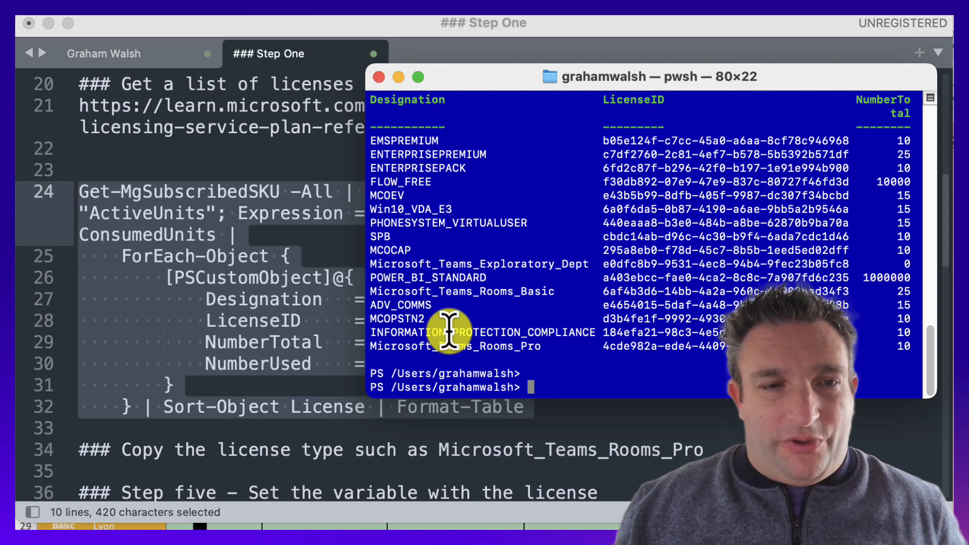
double_click(454, 346)
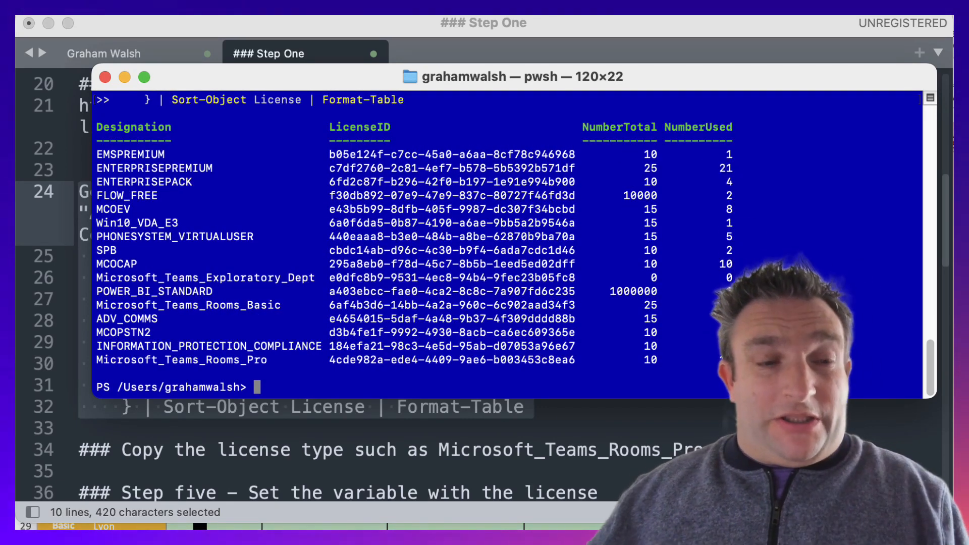
mouse_move(320, 83)
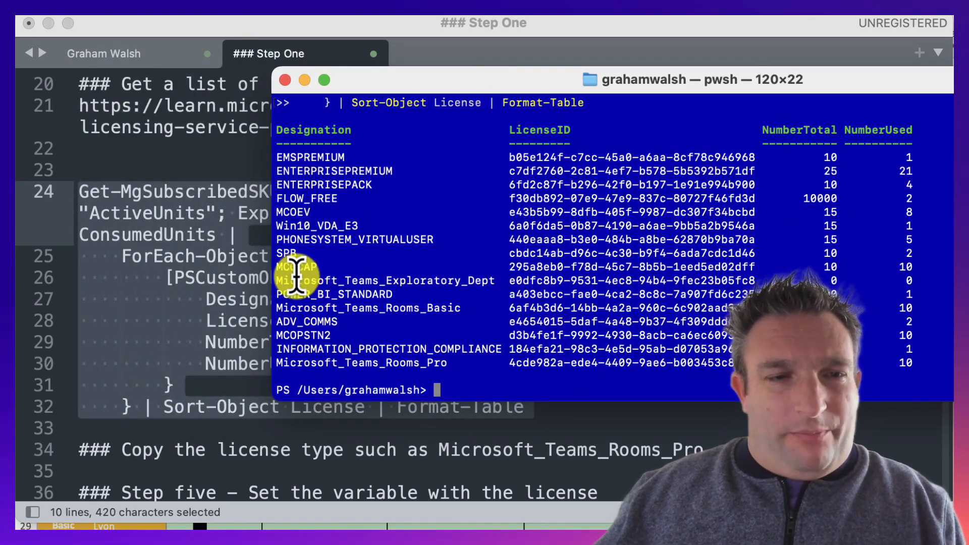
double_click(367, 308)
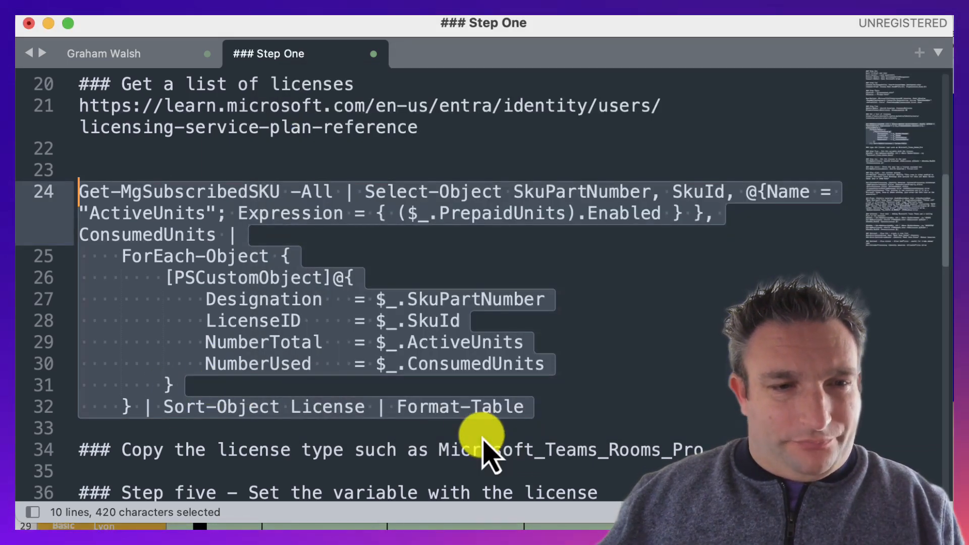
scroll("down", 3)
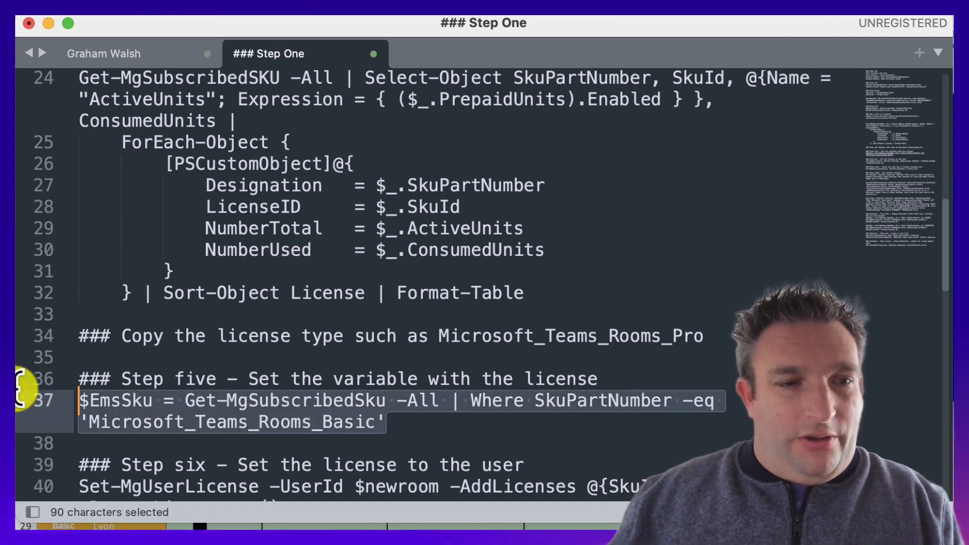
key("cmd+c")
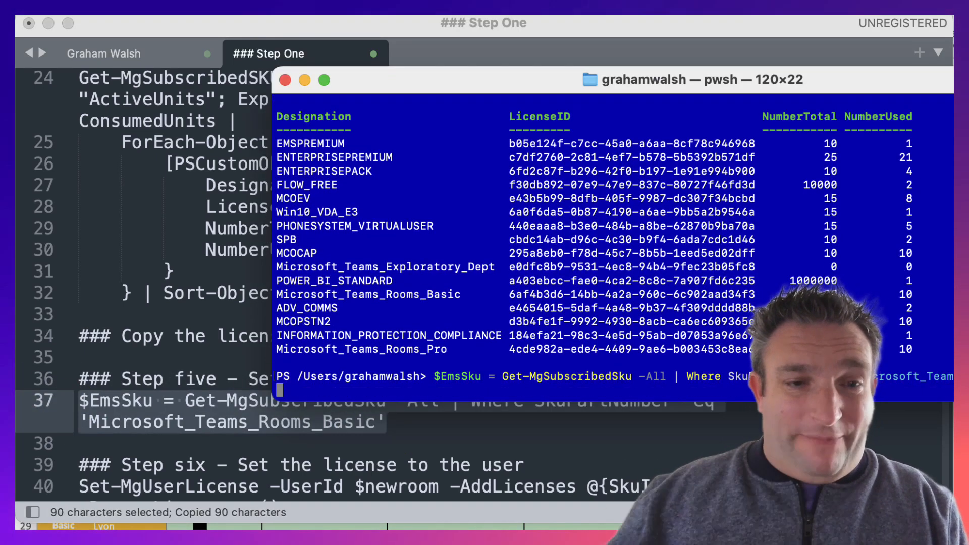
Store the Microsoft_Teams_Rooms_Basic SKU in $EmsSku and assign it to $newroom with Set-MgUserLicense
key("Return")
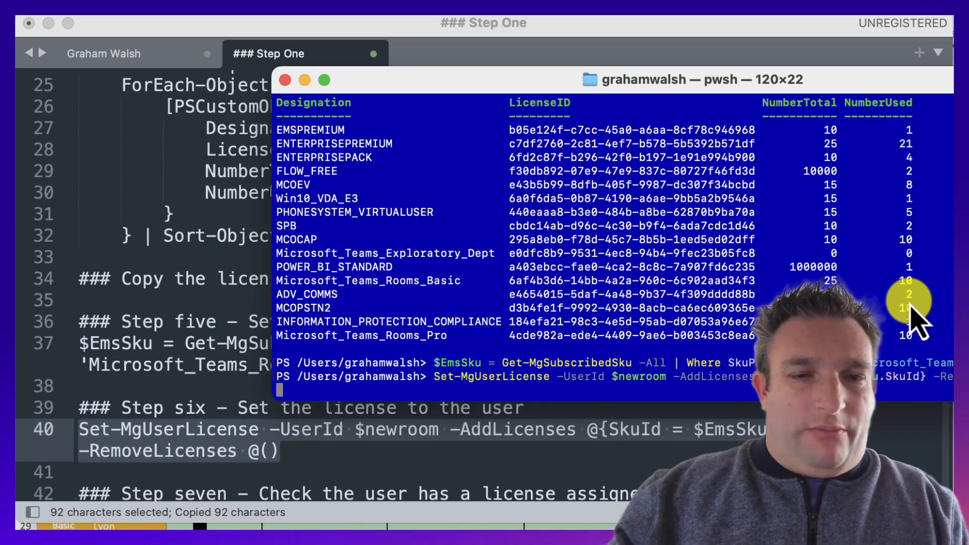
key("Return")
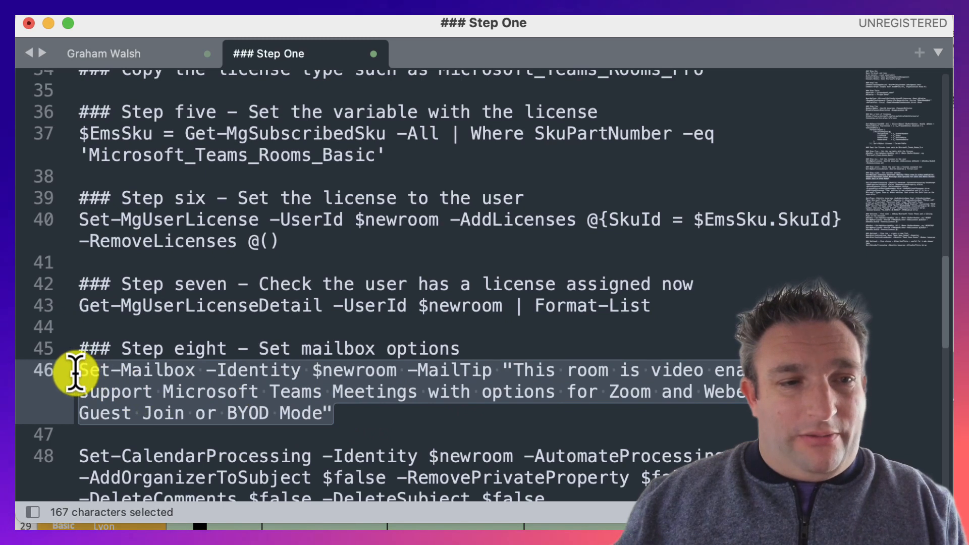
Copy the Set-Mailbox MailTip command describing the room as video enabled for Teams
key("cmd+c")
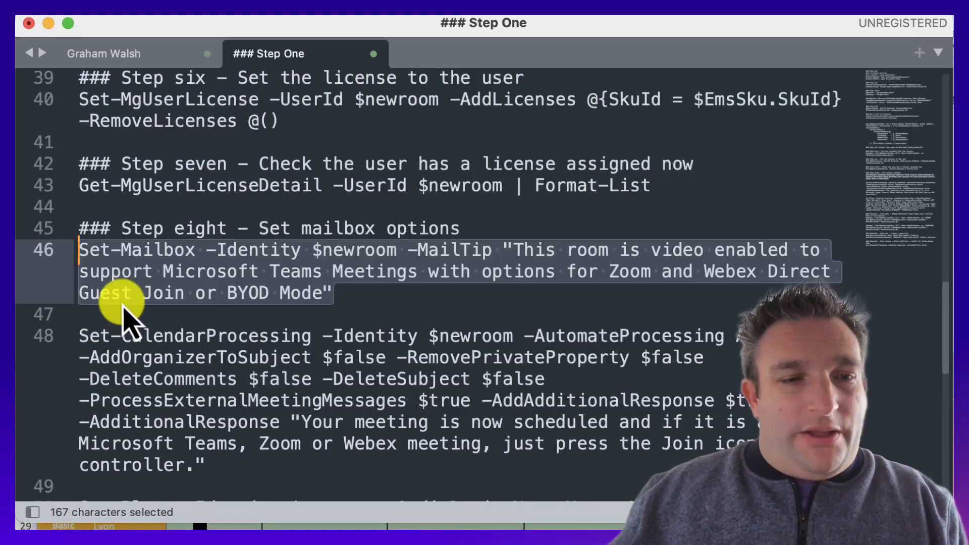
mouse_move(123, 333)
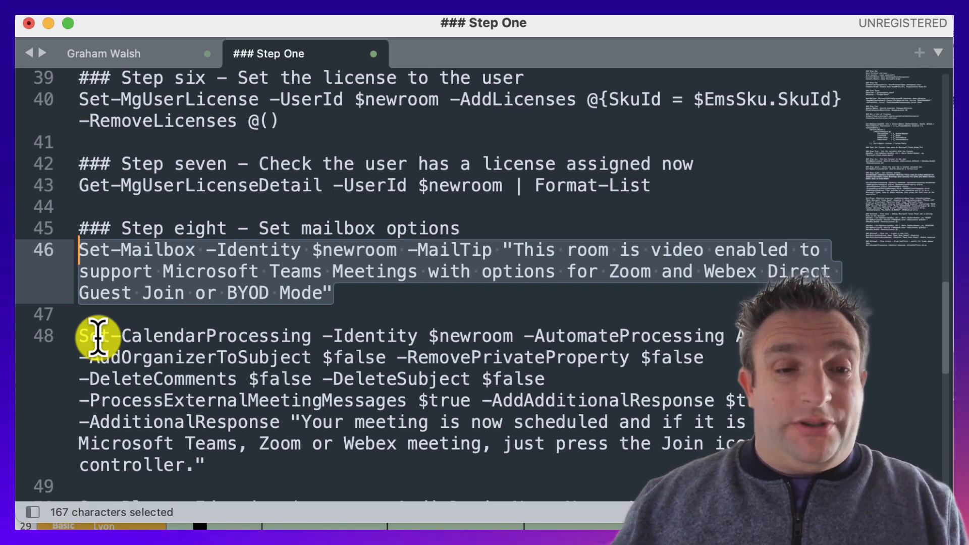
mouse_move(179, 401)
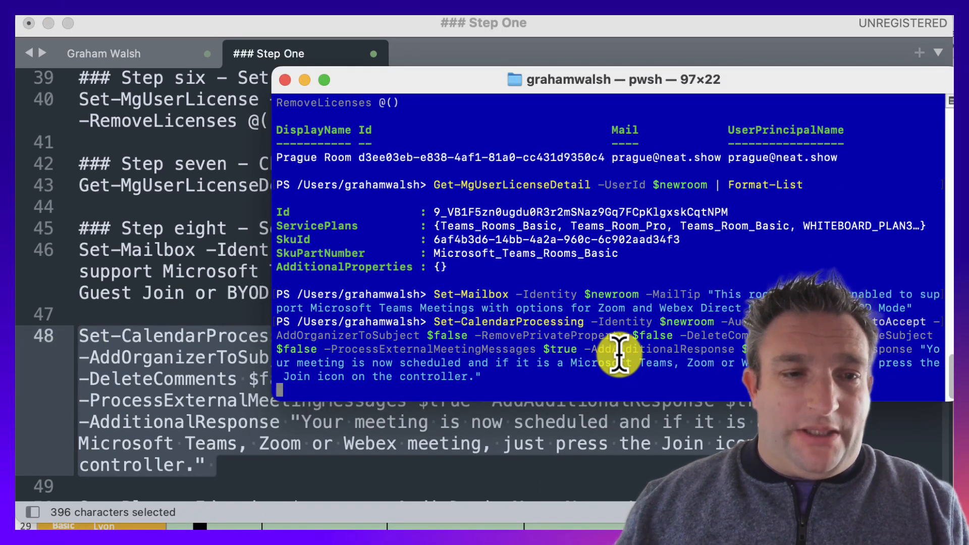
mouse_move(358, 457)
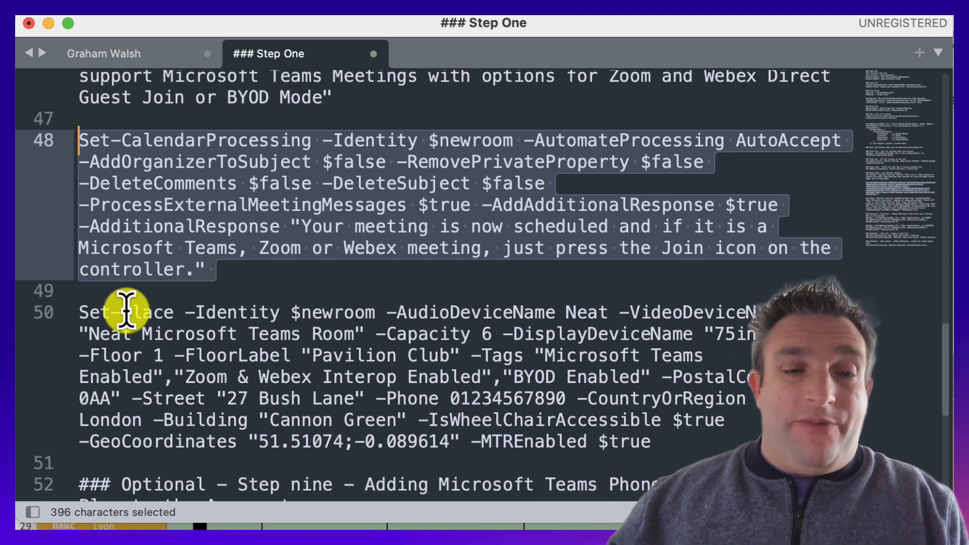
mouse_move(377, 319)
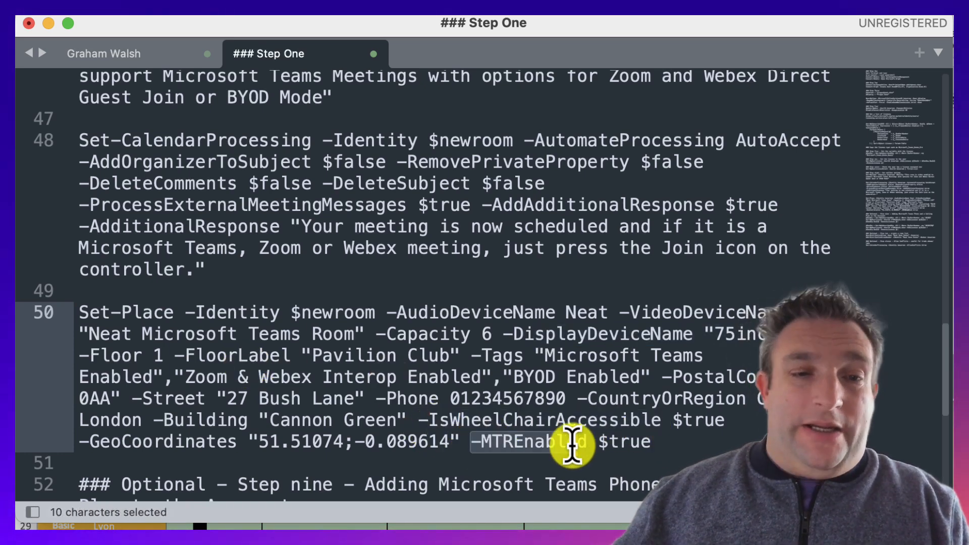
left_click_drag(569, 441, 179, 355)
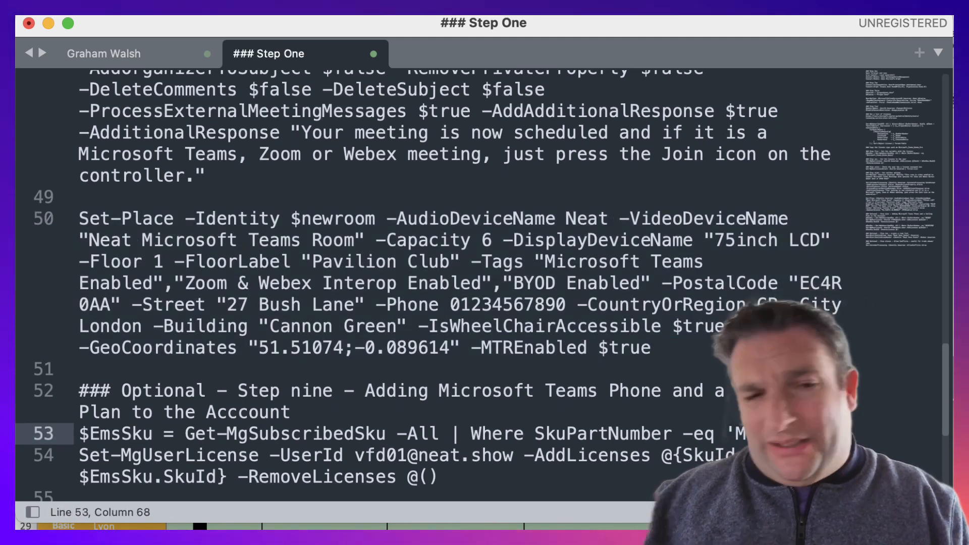
Review the optional calling plan and room list steps and copy the Set-CalendarProcessing -AllowConflicts line
scroll("up", 3)
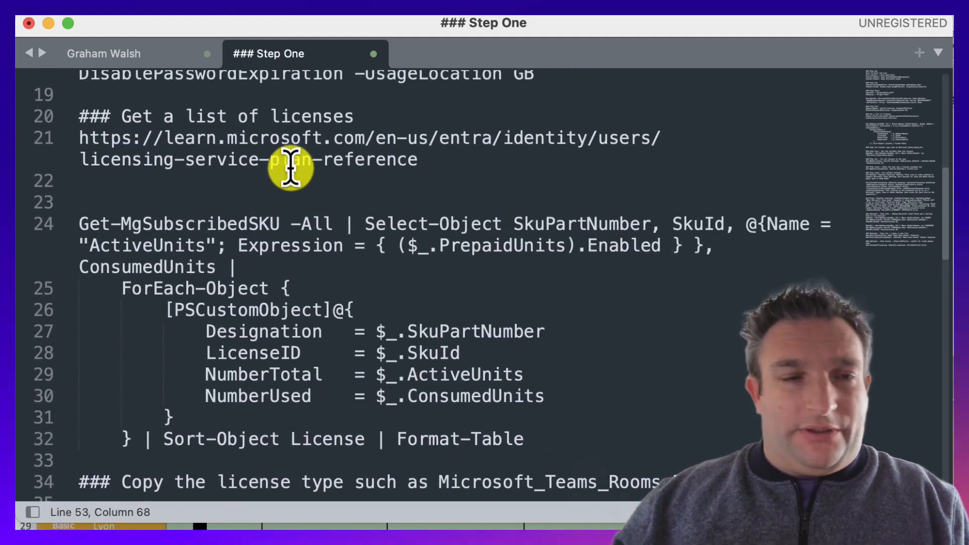
mouse_move(393, 282)
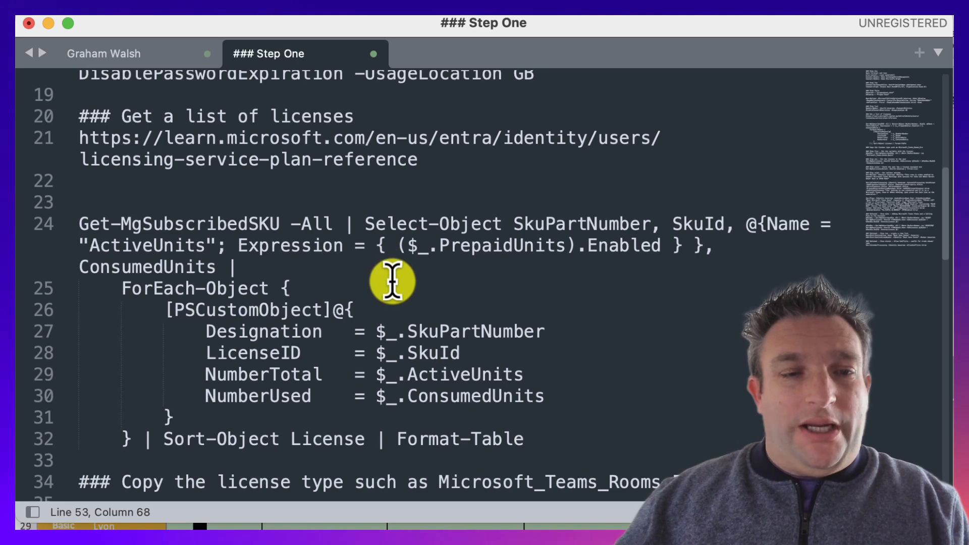
scroll("down", 3)
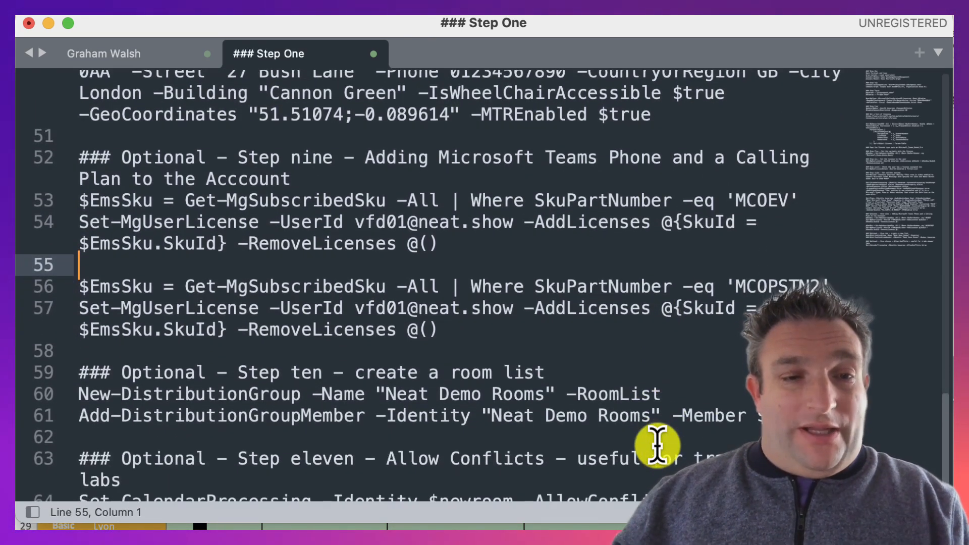
mouse_move(130, 390)
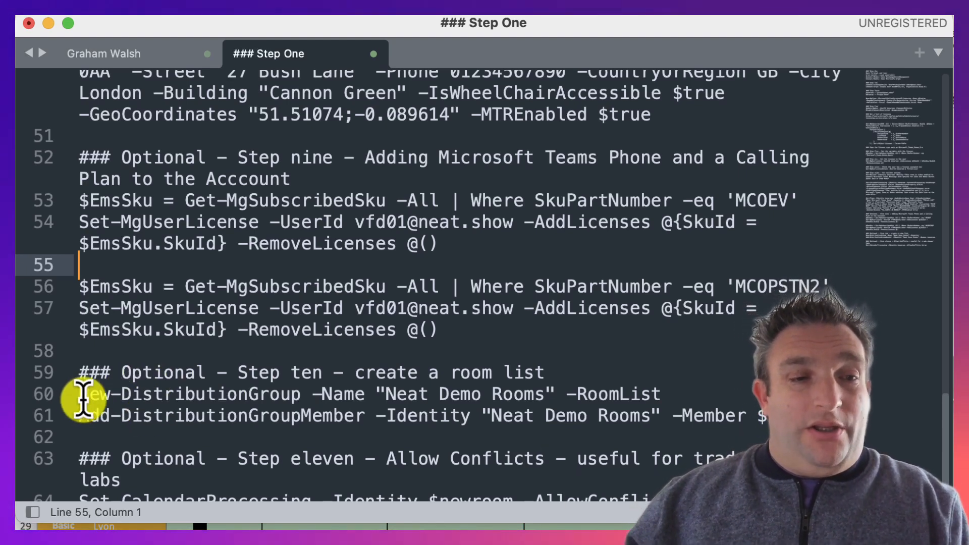
mouse_move(130, 430)
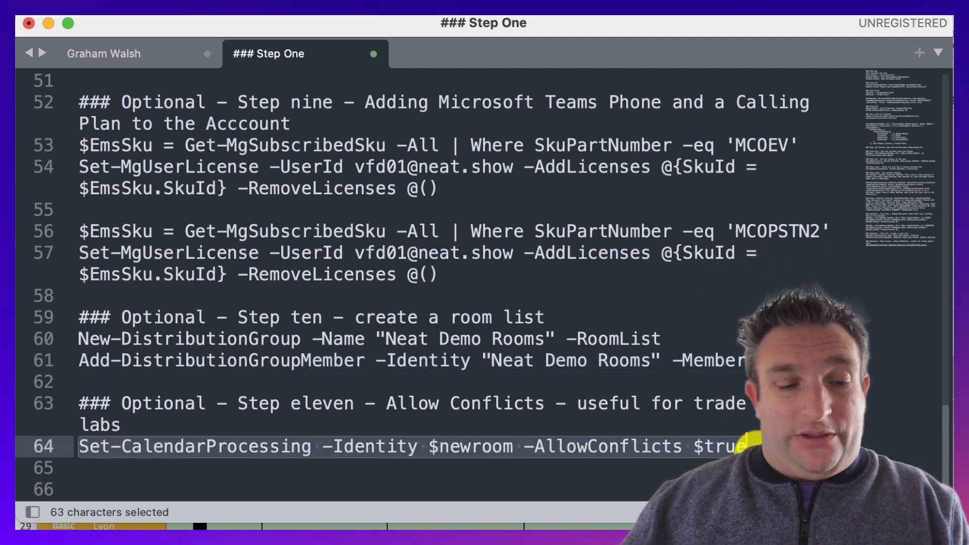
key("cmd+c")
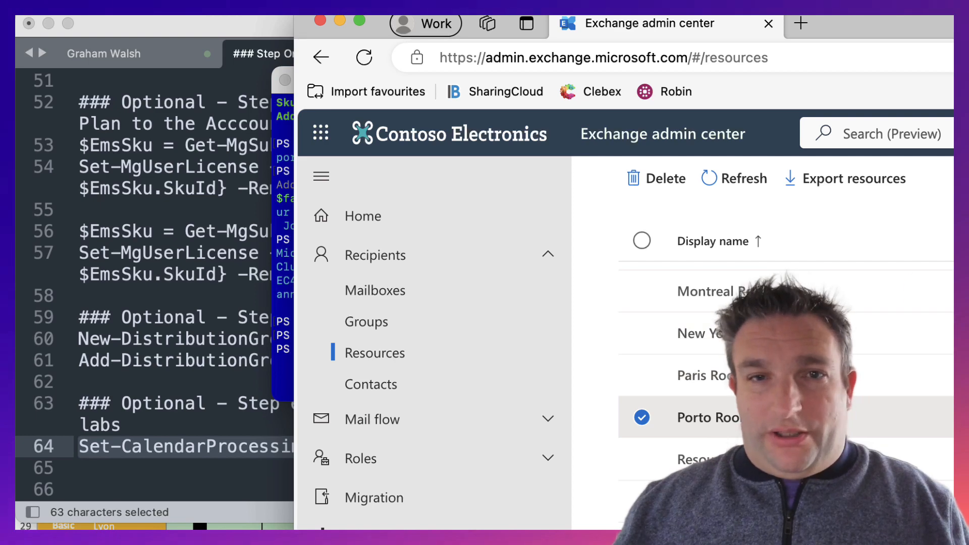
Open Prague Room under Resources and check its capacity 6, tags and device names
left_click(374, 352)
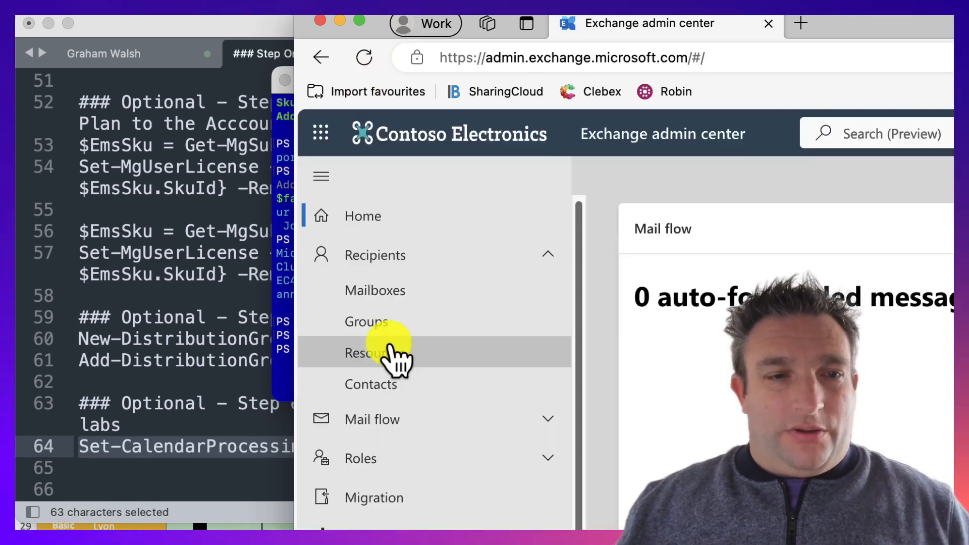
left_click(374, 352)
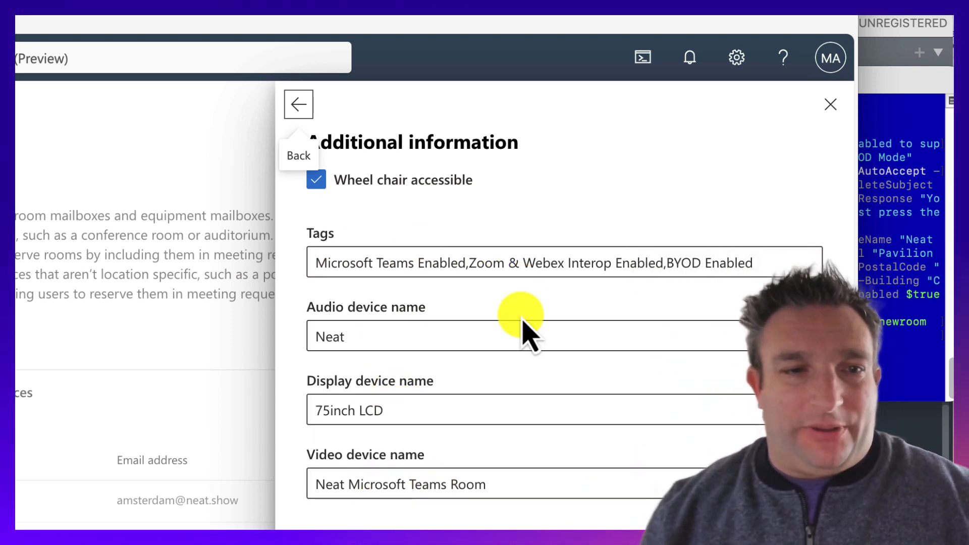
left_click(298, 104)
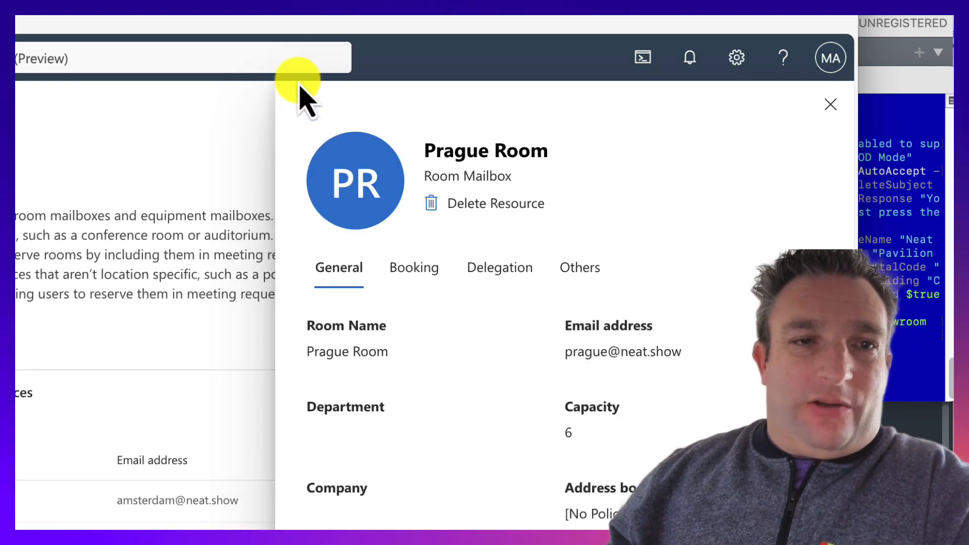